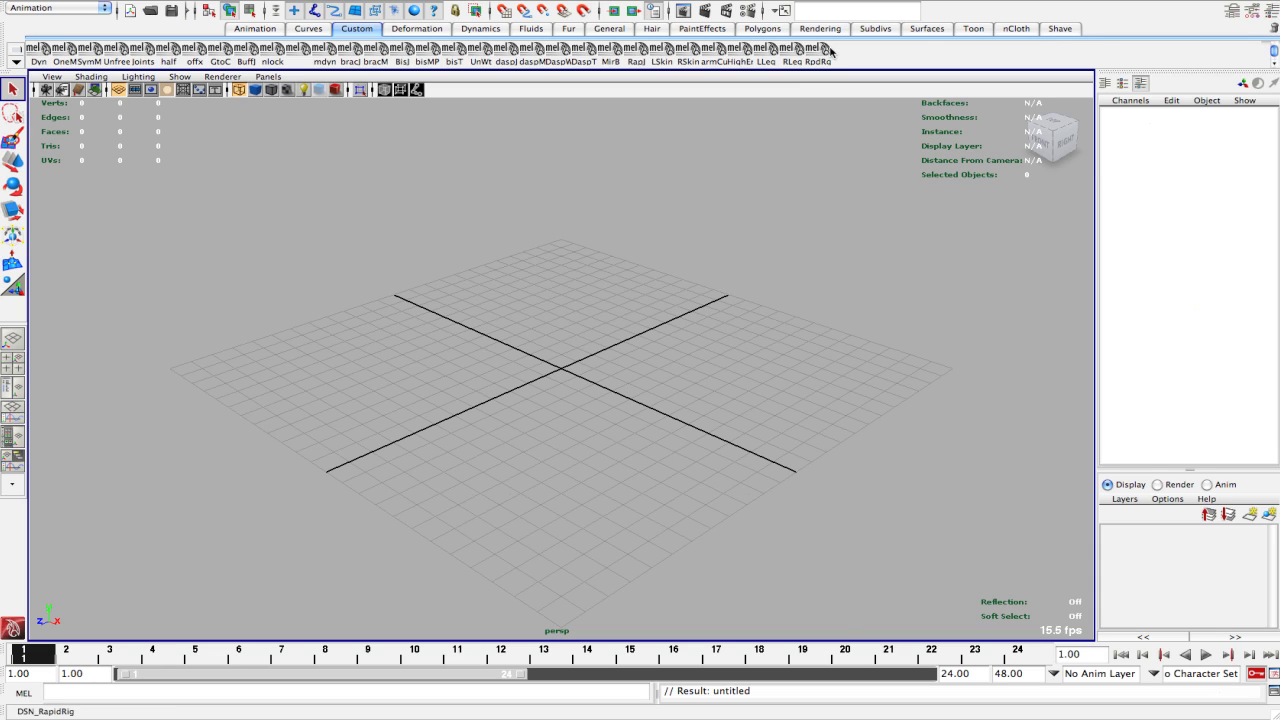
pyautogui.moveTo(824, 52)
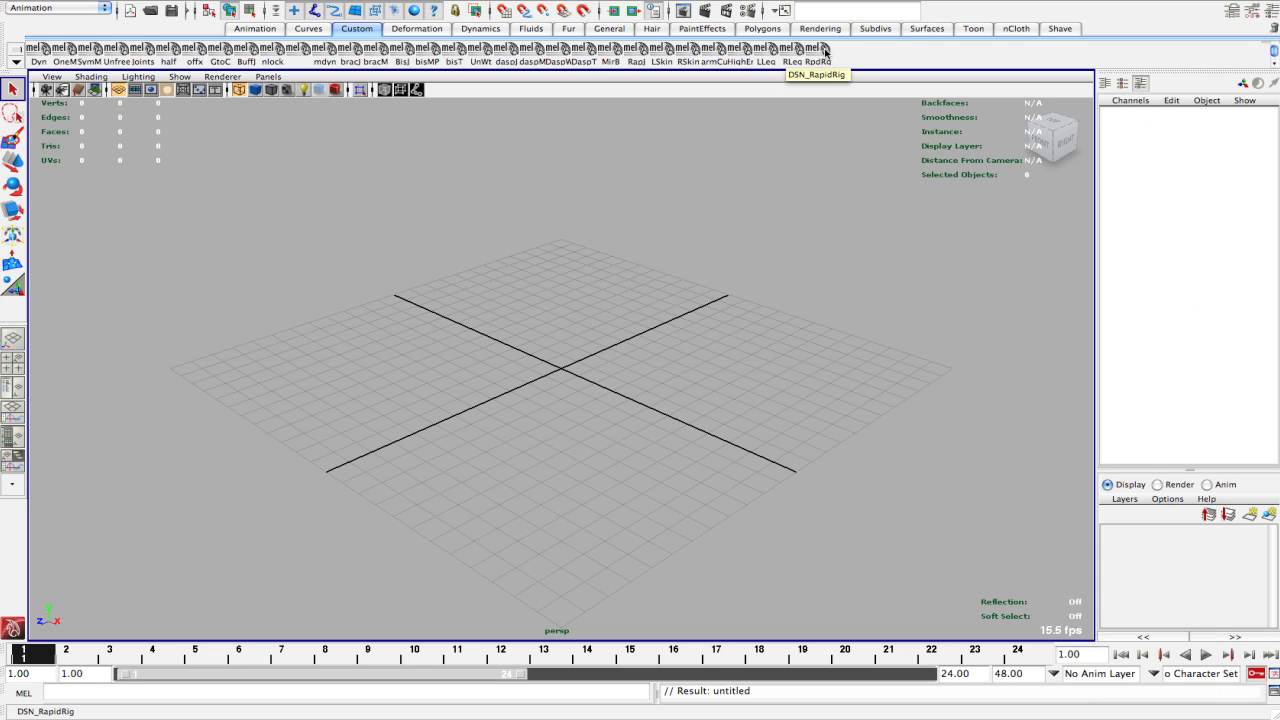
# Launch DSN_RapidRig and set Toes to 5, keeping Thumbs on and Fingers at 4.
pyautogui.click(816, 60)
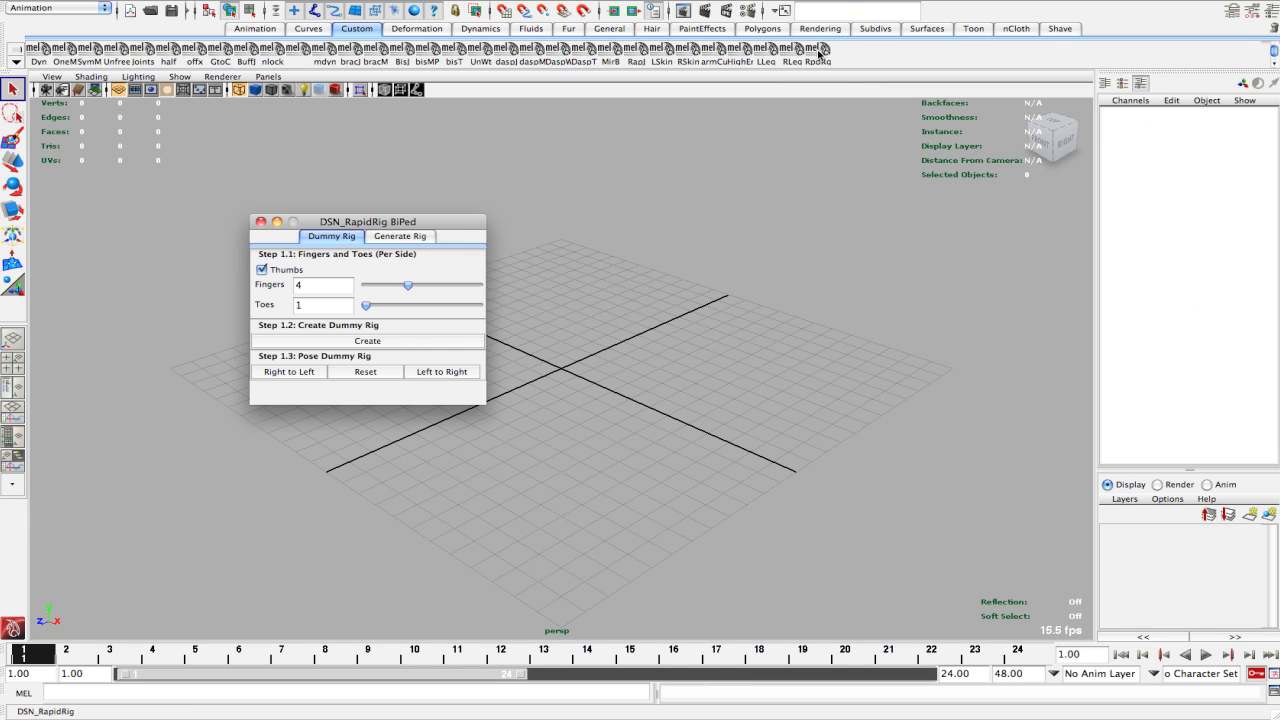
pyautogui.moveTo(820, 48)
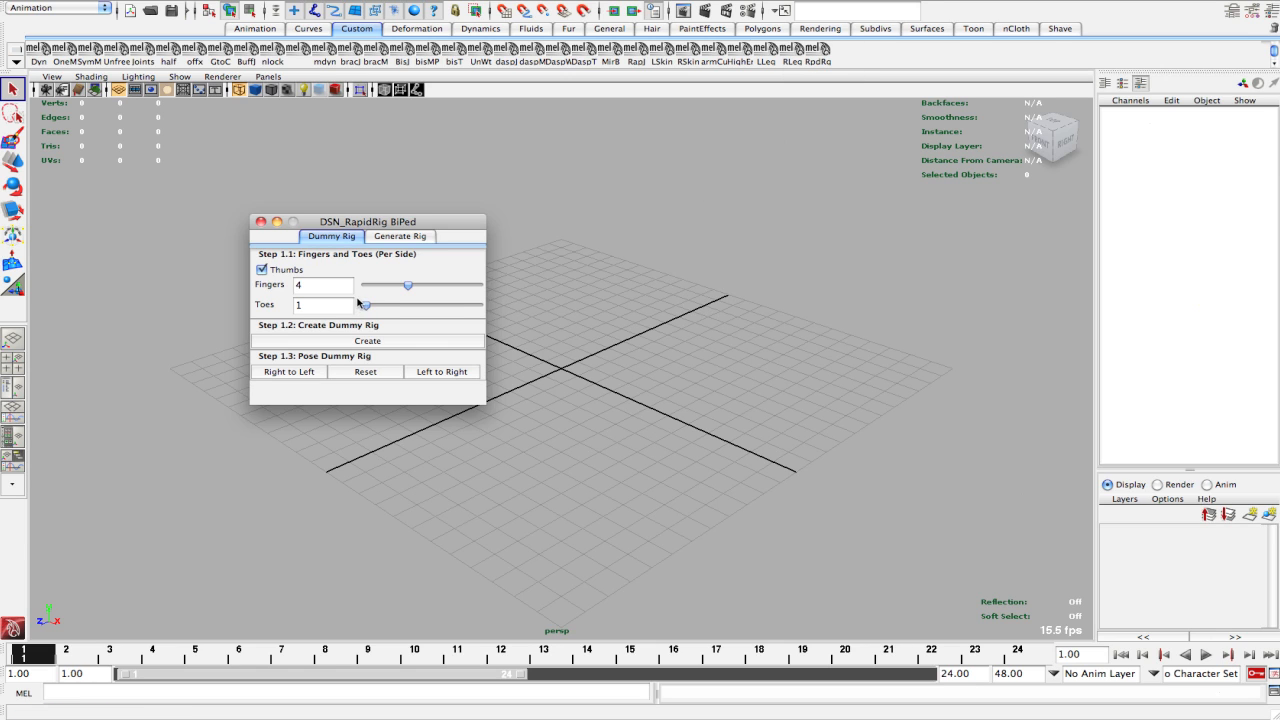
pyautogui.moveTo(284, 284)
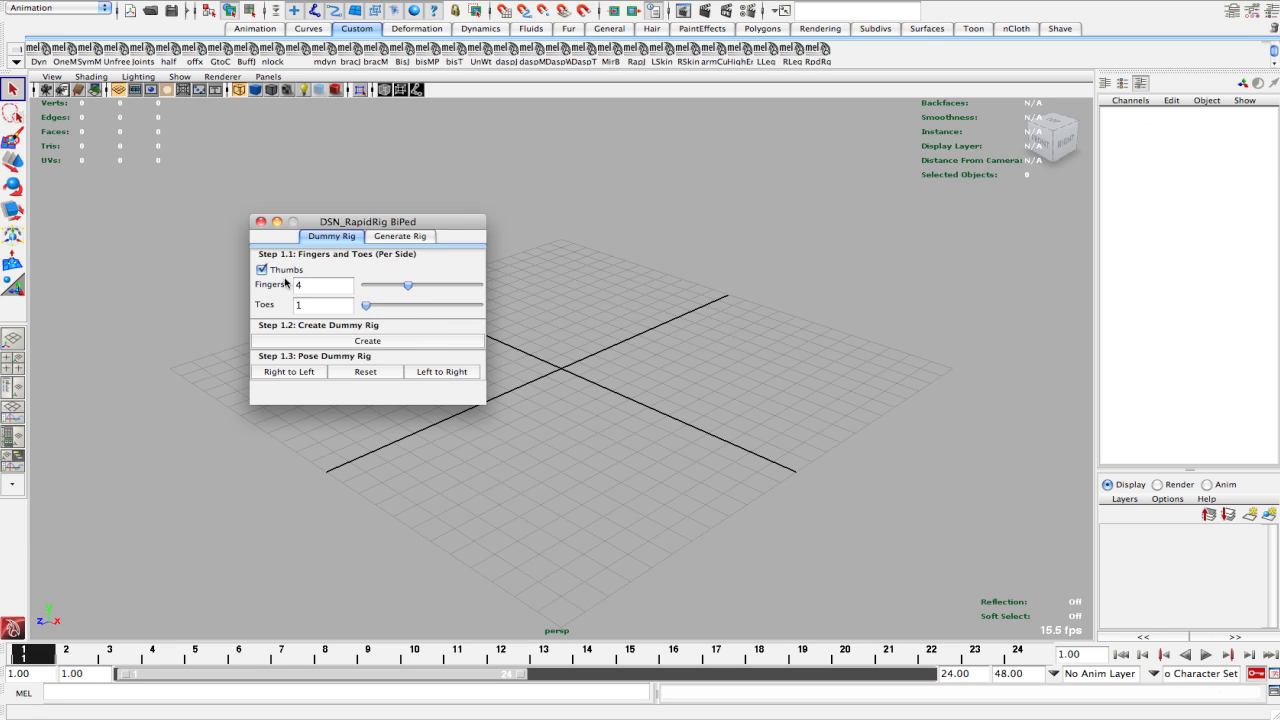
pyautogui.moveTo(368, 304); pyautogui.dragTo(414, 304)
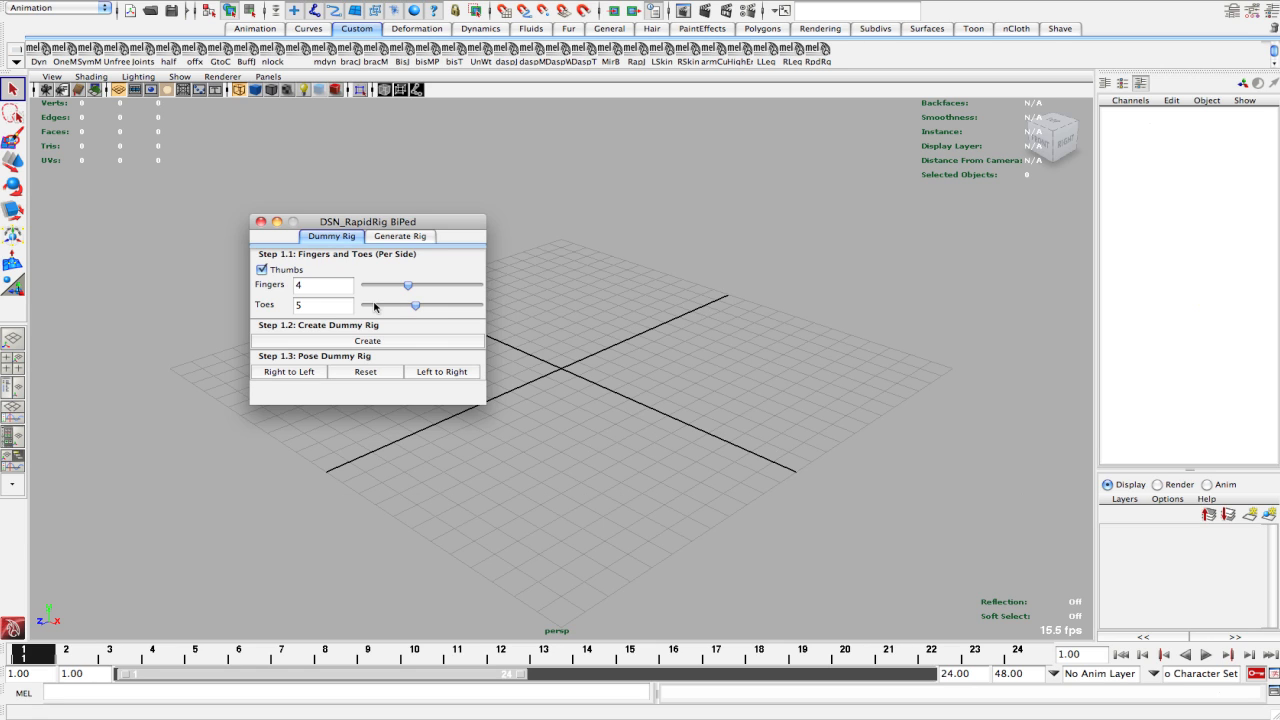
pyautogui.moveTo(416, 308)
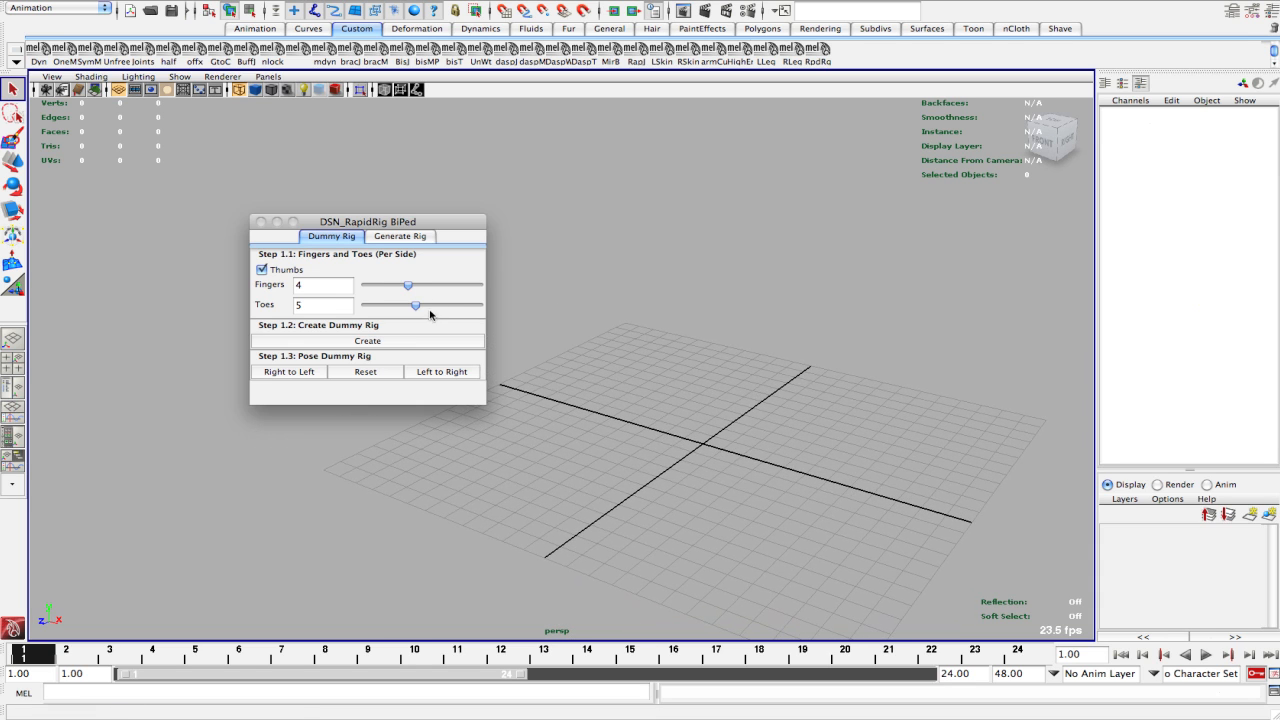
# Create the biped dummy rig from Step 1.2 so its joint locators appear in the viewport.
pyautogui.click(368, 340)
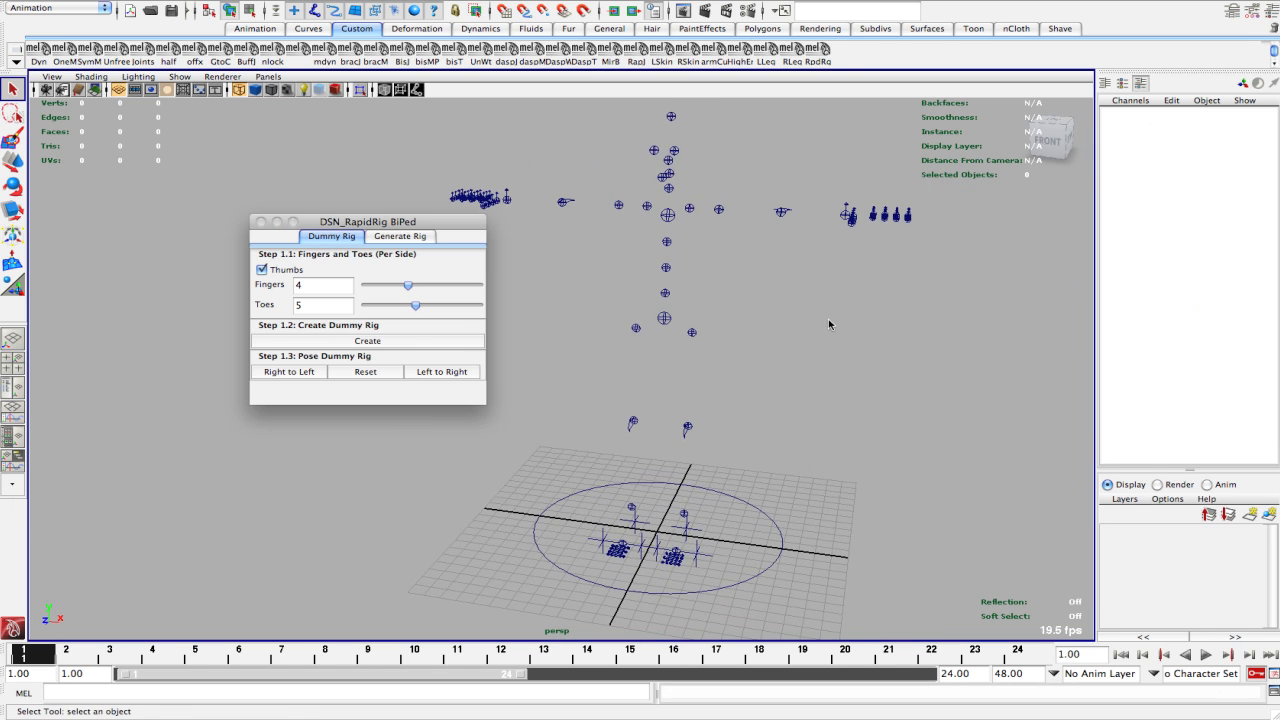
pyautogui.moveTo(824, 514)
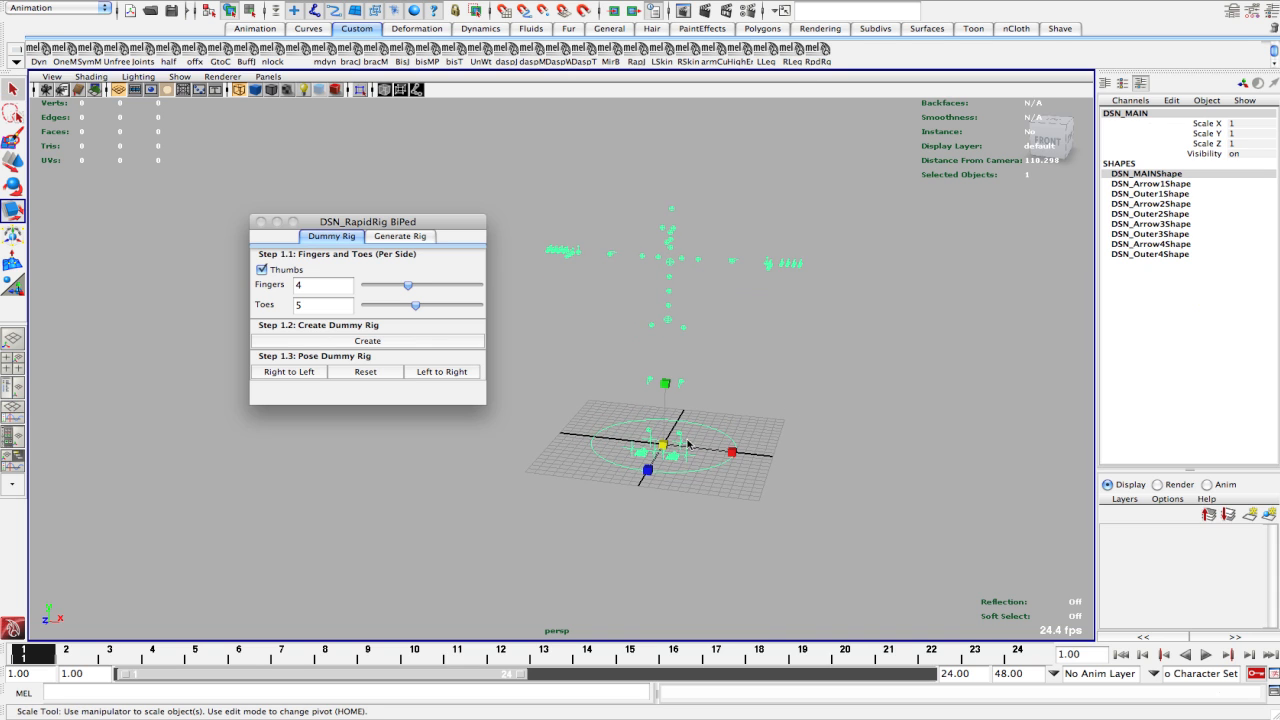
# Scale the DSN_MAIN control so the whole dummy rig grows to about 1.8.
pyautogui.moveTo(664, 444); pyautogui.dragTo(696, 430)
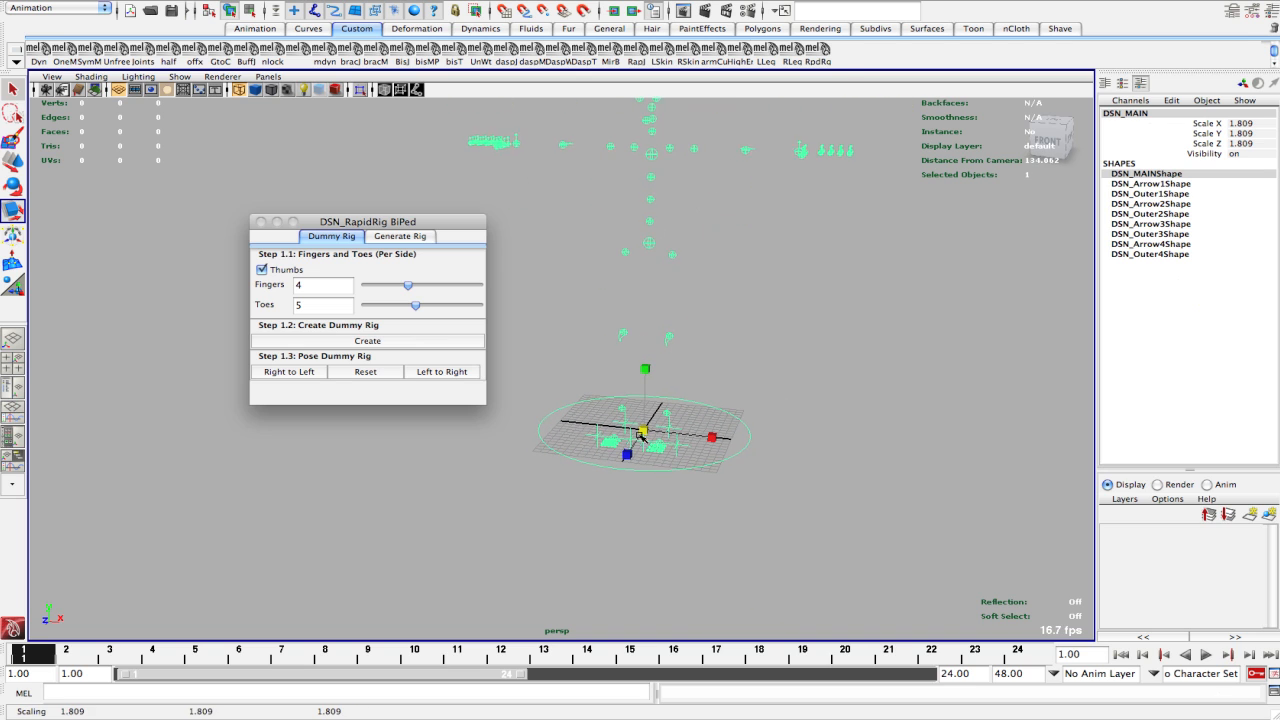
pyautogui.moveTo(644, 436); pyautogui.dragTo(692, 476)
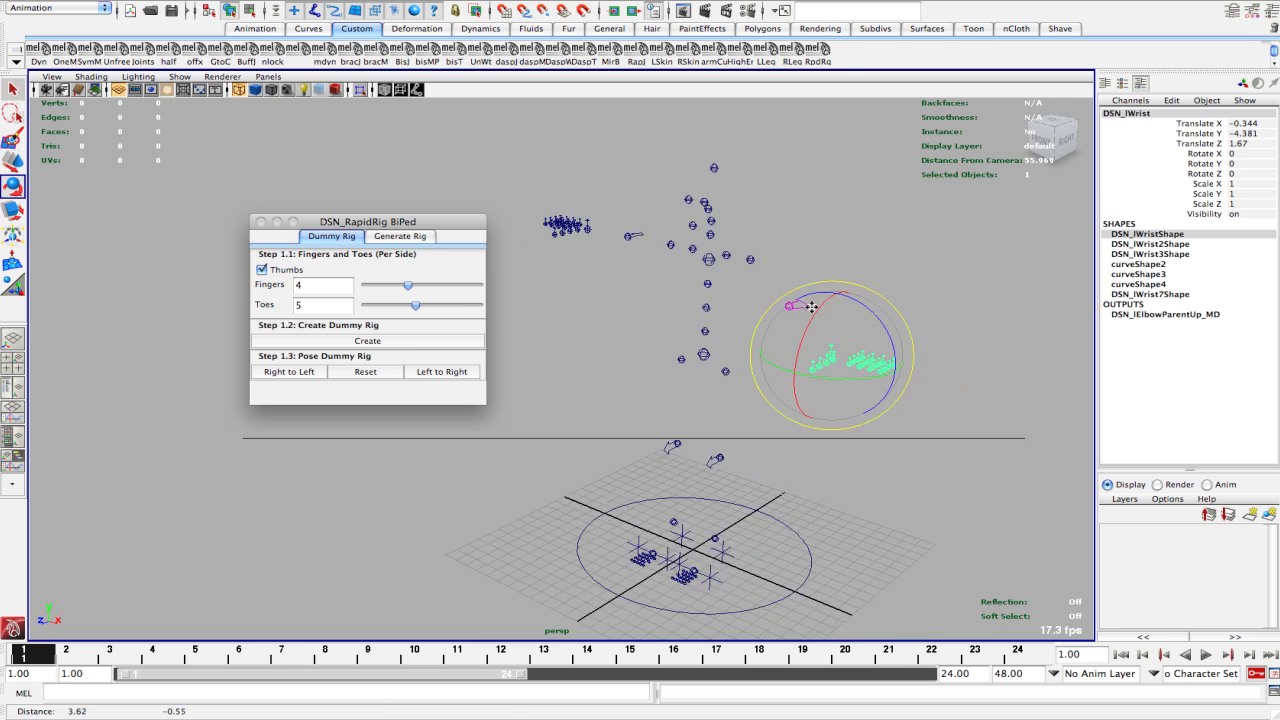
# Rotate the left wrist guide as part of reposing the wrist, knee and shoulder locators.
pyautogui.moveTo(810, 304); pyautogui.dragTo(810, 356)
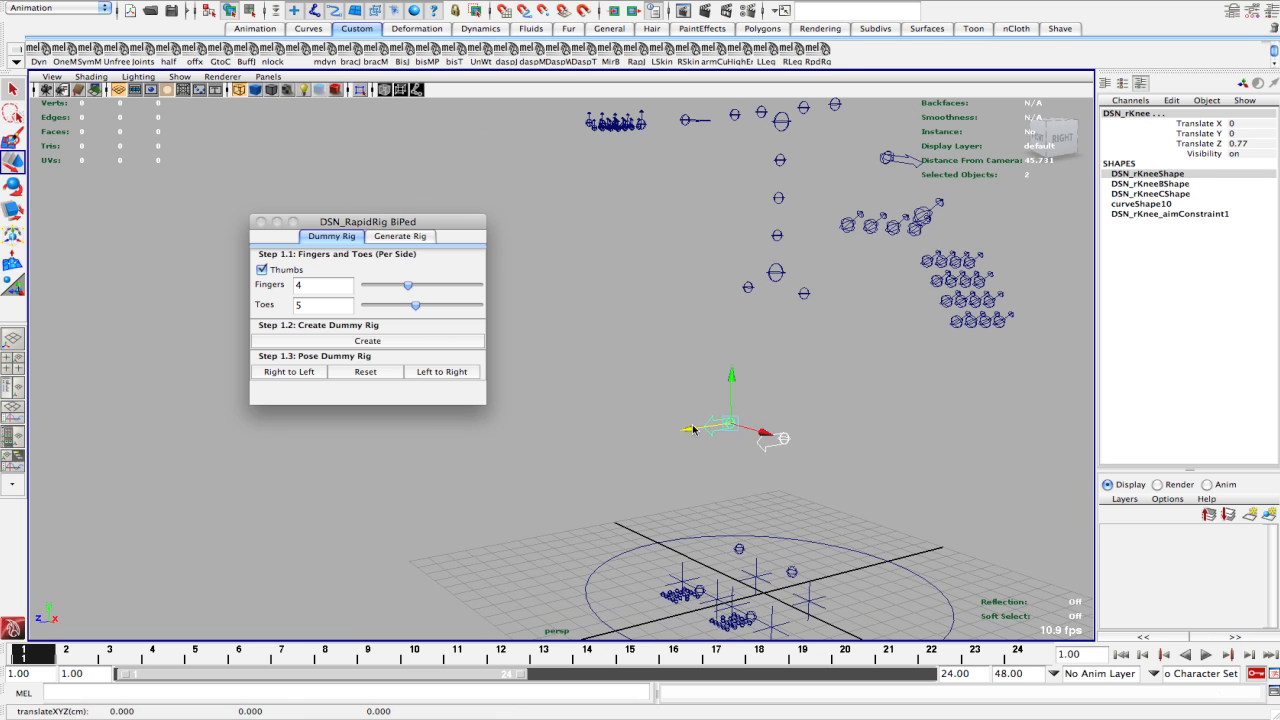
pyautogui.moveTo(760, 420)
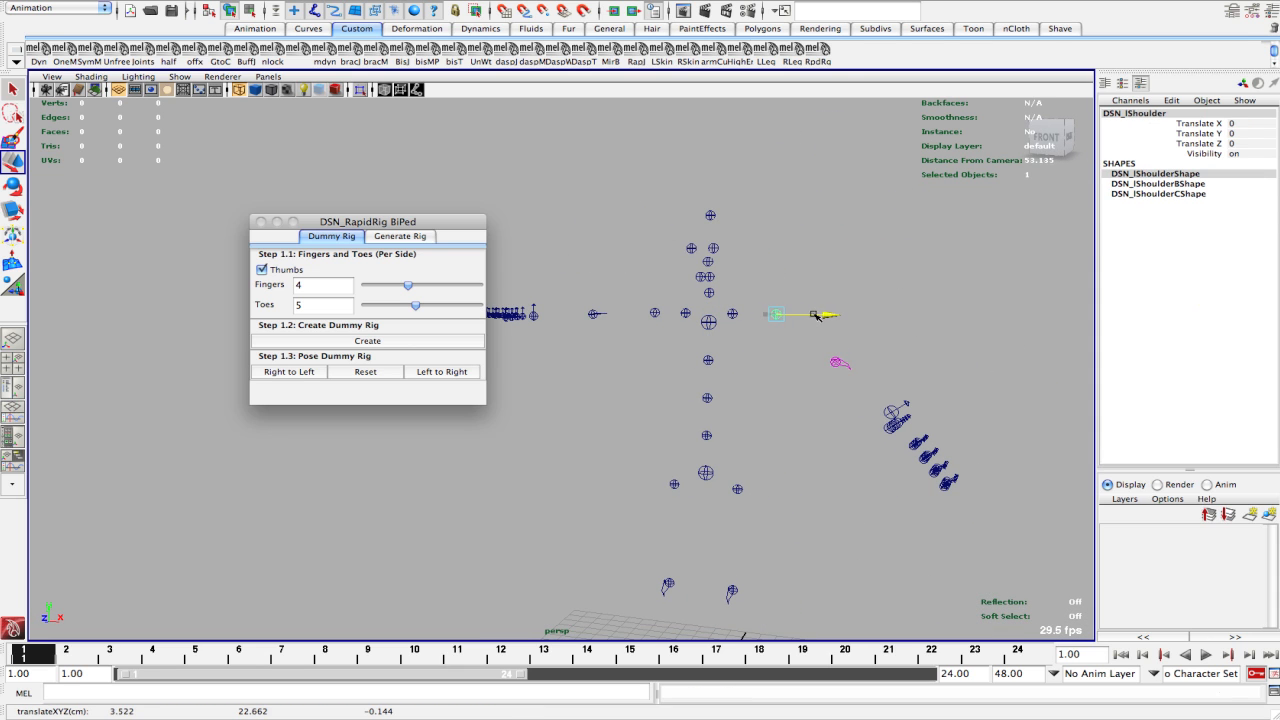
# From the front view, raise DSN_rWrist so it mirrors the angled DSN_lWrist guide.
pyautogui.click(800, 410)
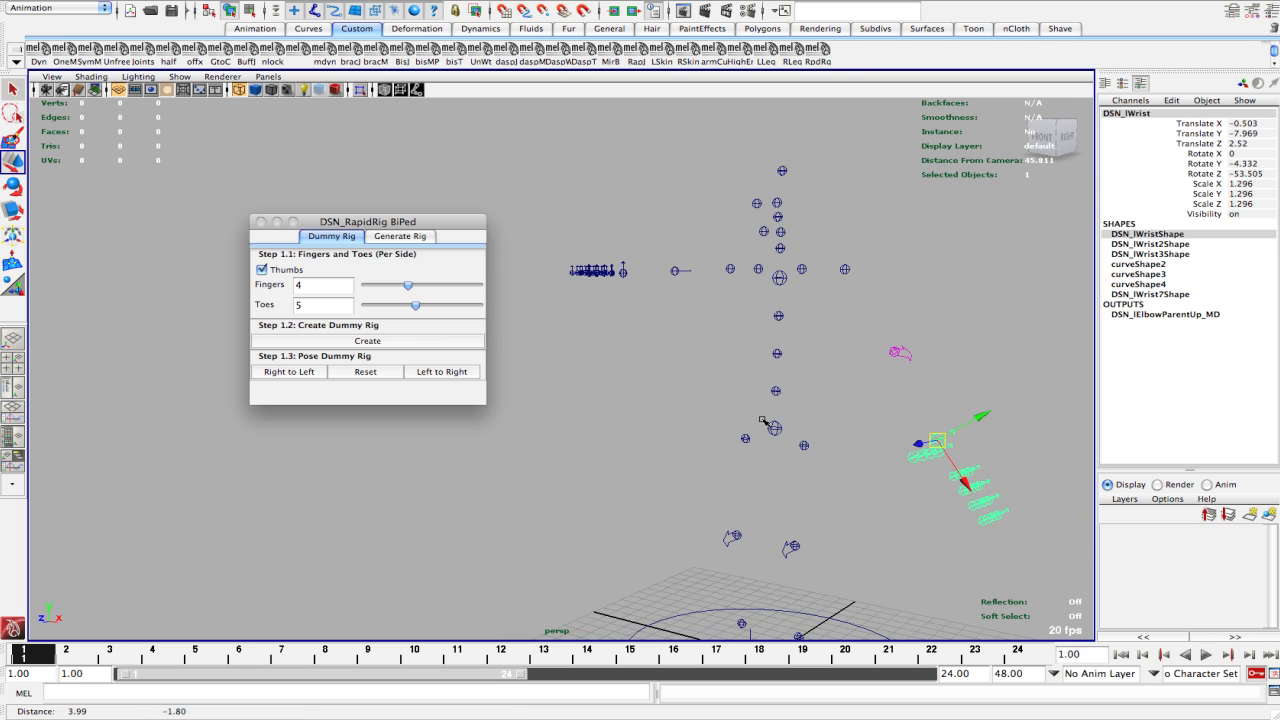
pyautogui.moveTo(940, 440); pyautogui.dragTo(920, 464)
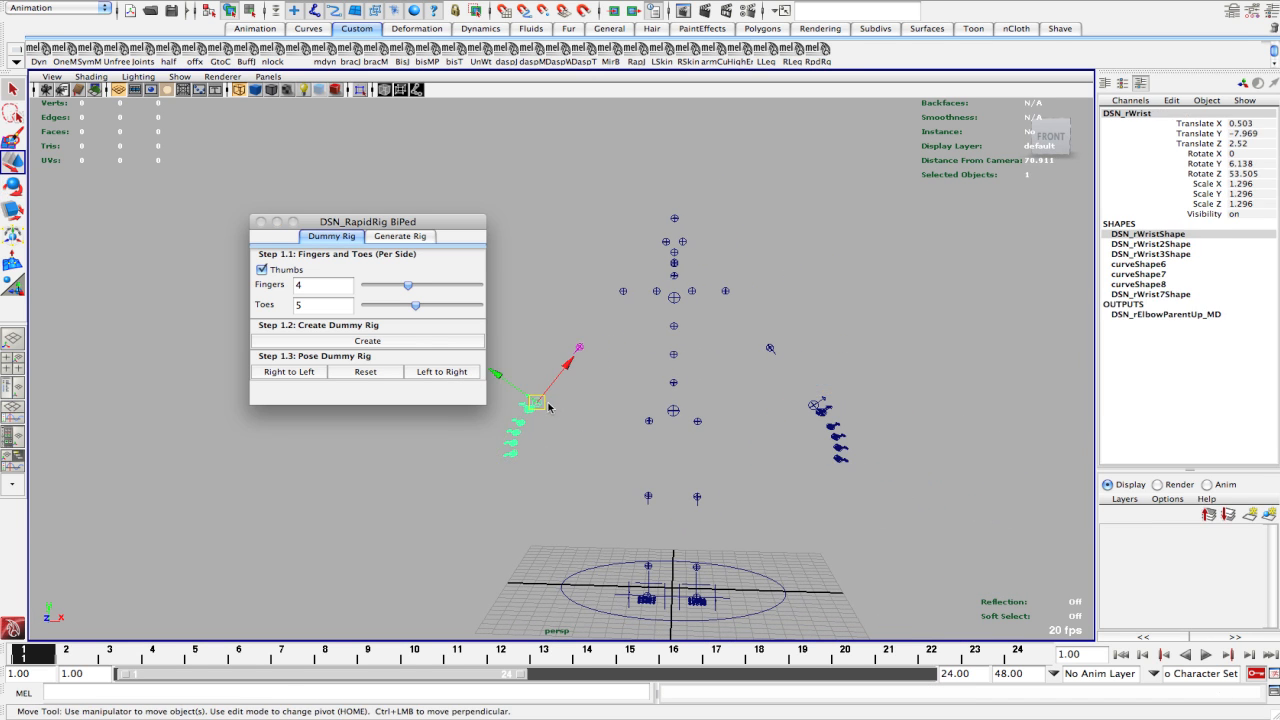
pyautogui.click(288, 370)
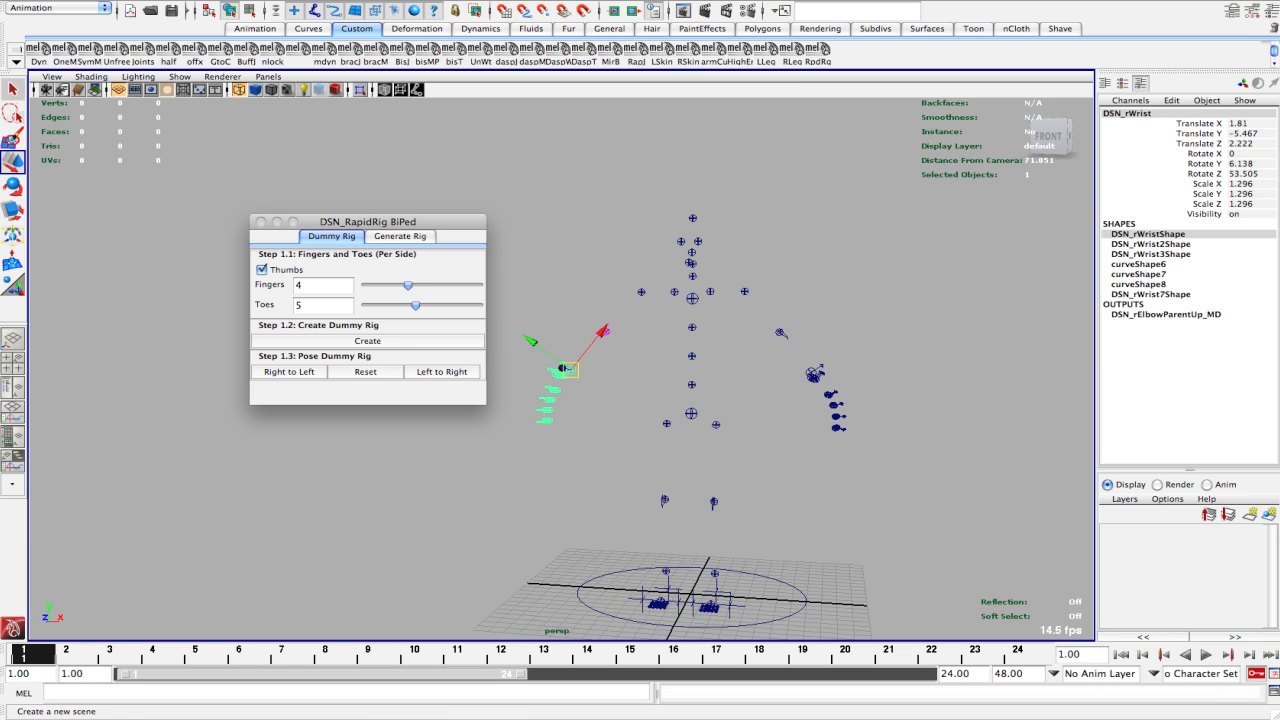
# Reopen a recent rig test scene and view its posed dummy in perspective.
pyautogui.click(120, 270)
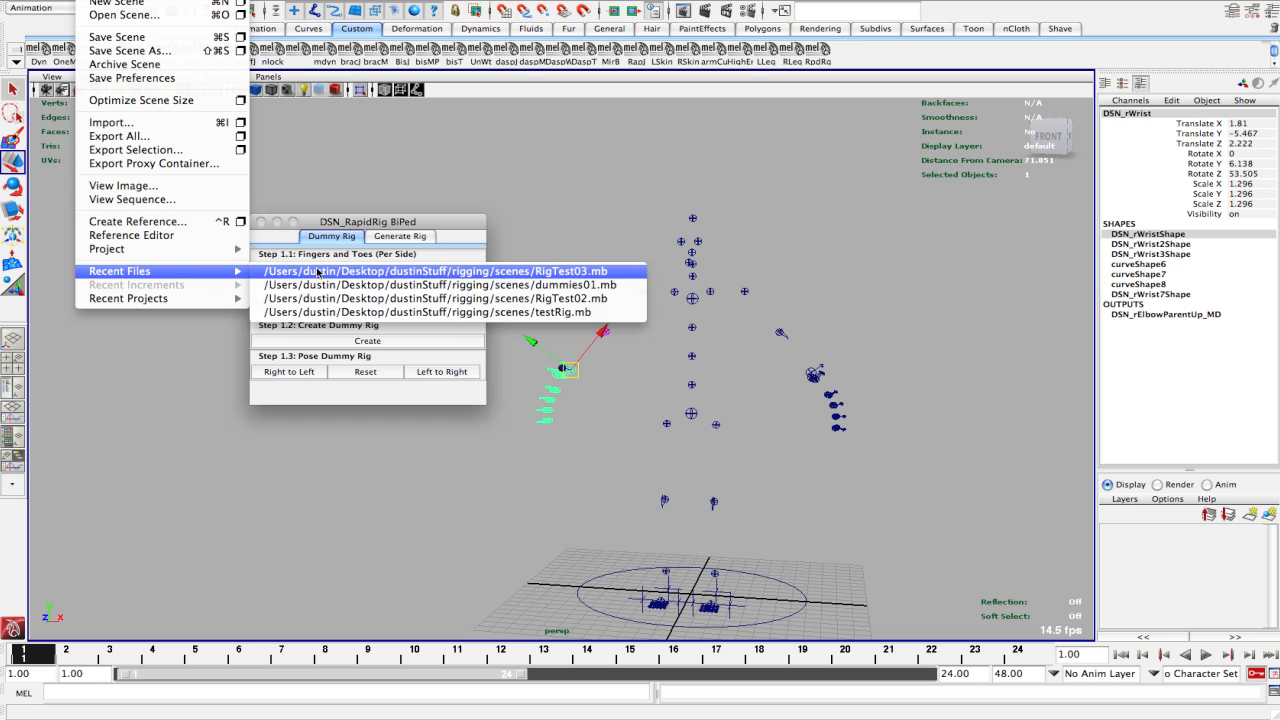
pyautogui.click(436, 272)
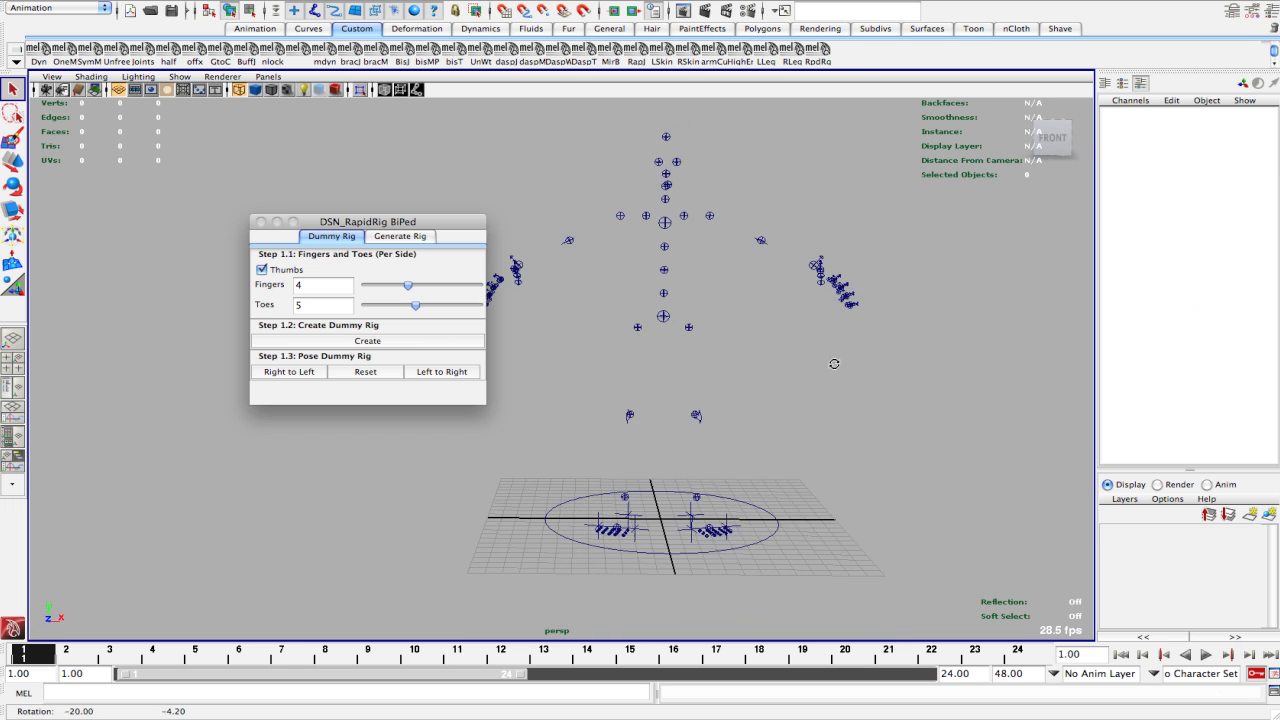
pyautogui.click(364, 370)
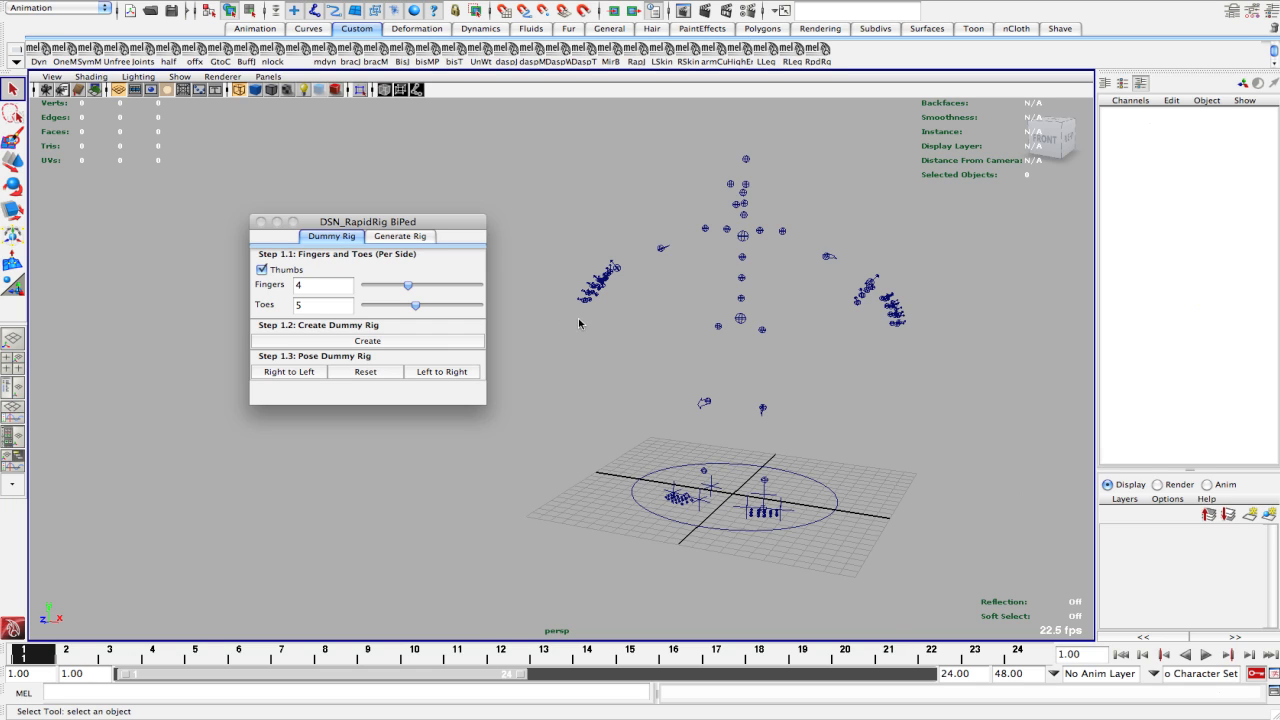
pyautogui.moveTo(472, 284)
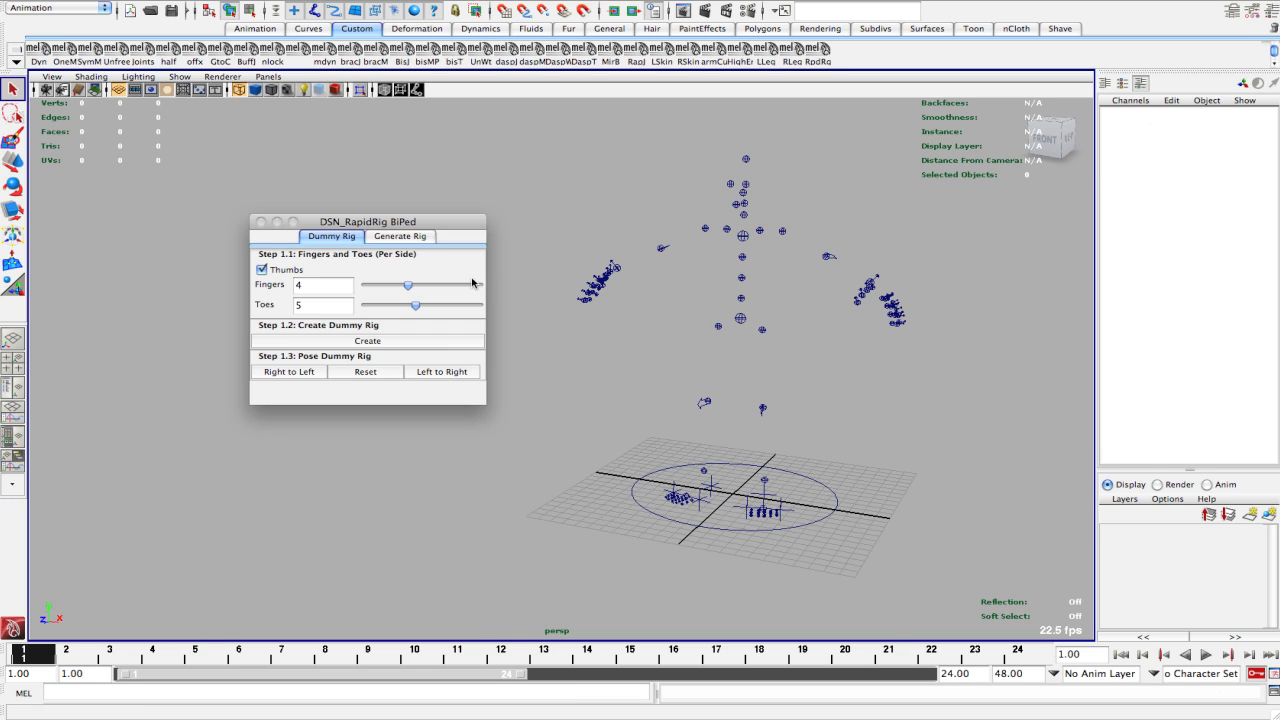
# Show the Generate Rig options with character name, toon limbs and skinning steps.
pyautogui.click(400, 236)
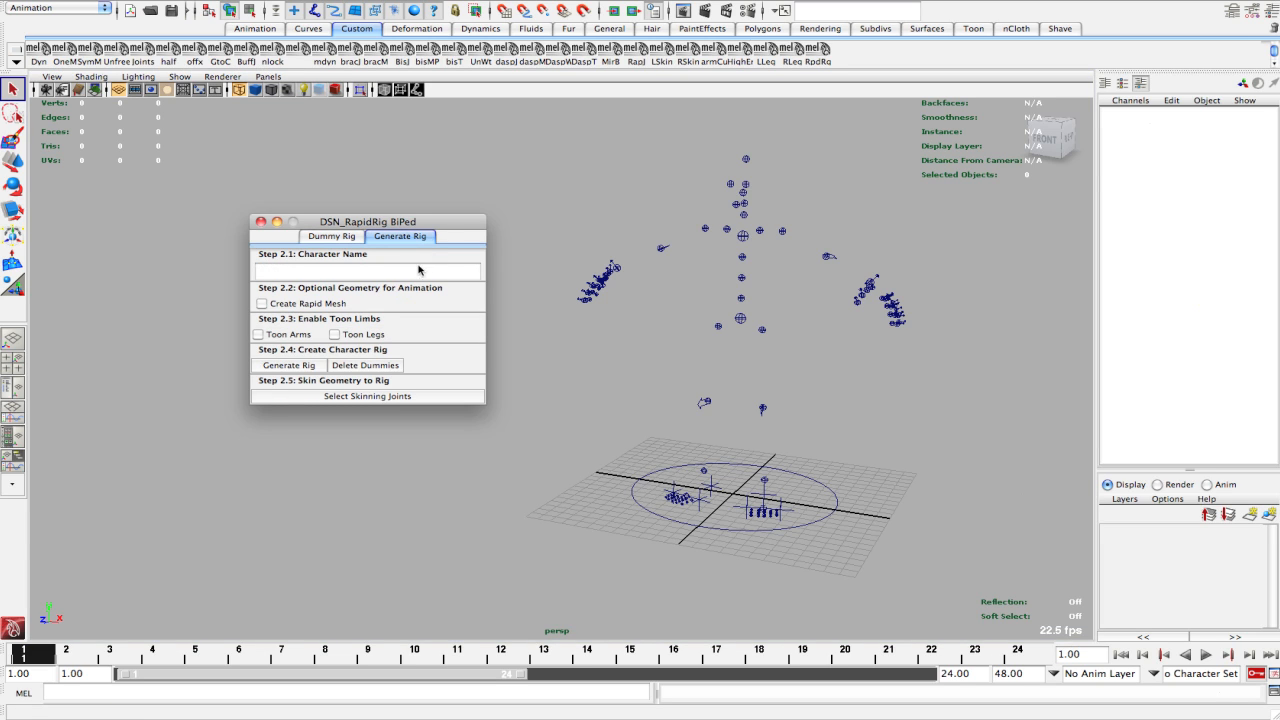
pyautogui.moveTo(392, 364)
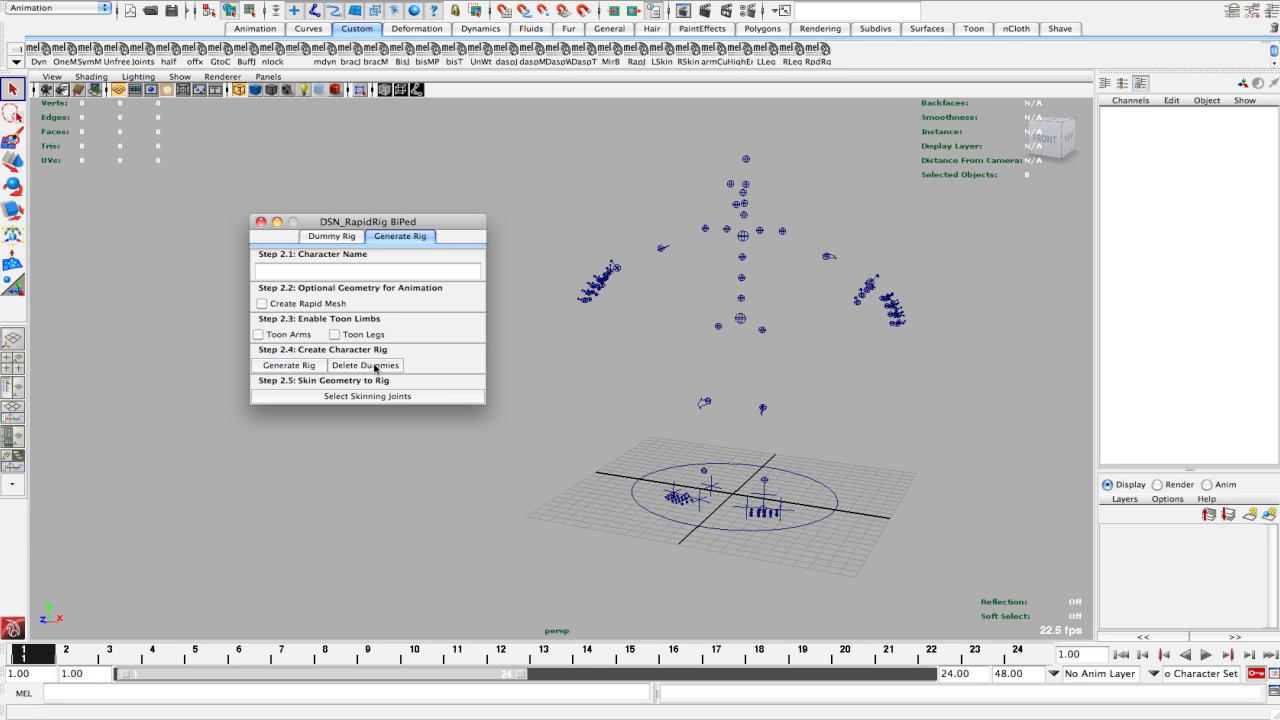
pyautogui.moveTo(392, 368)
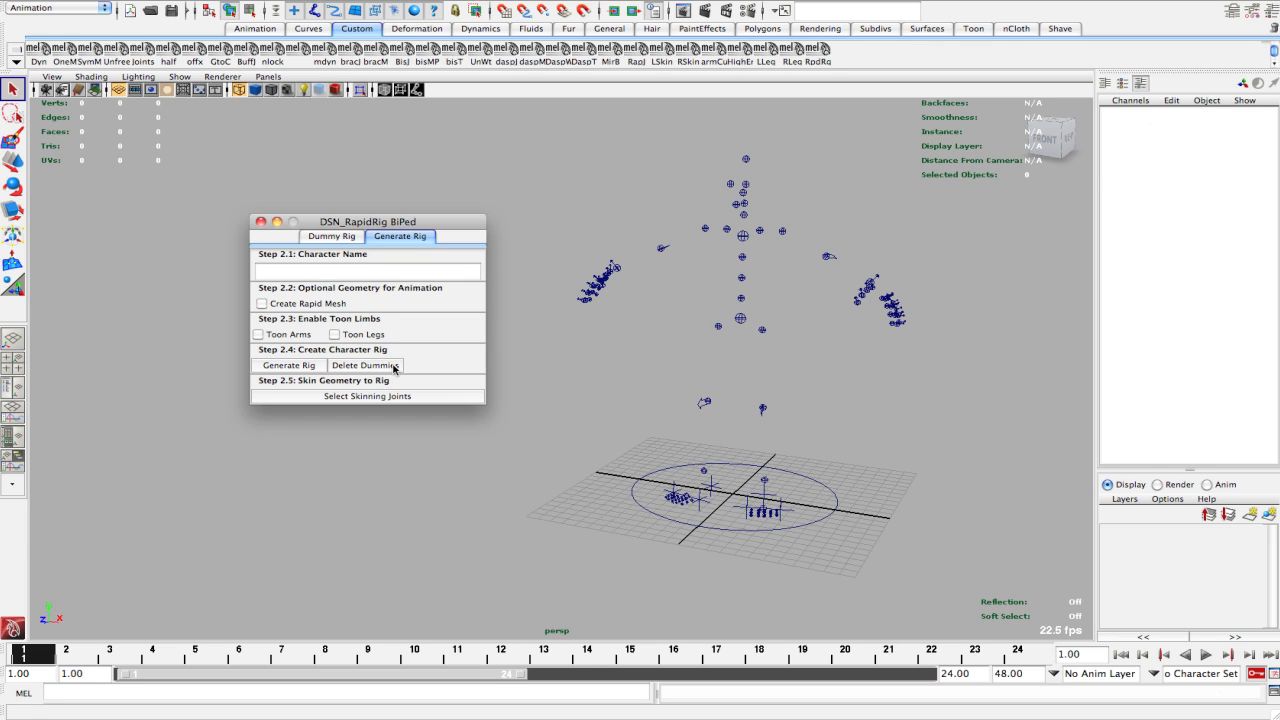